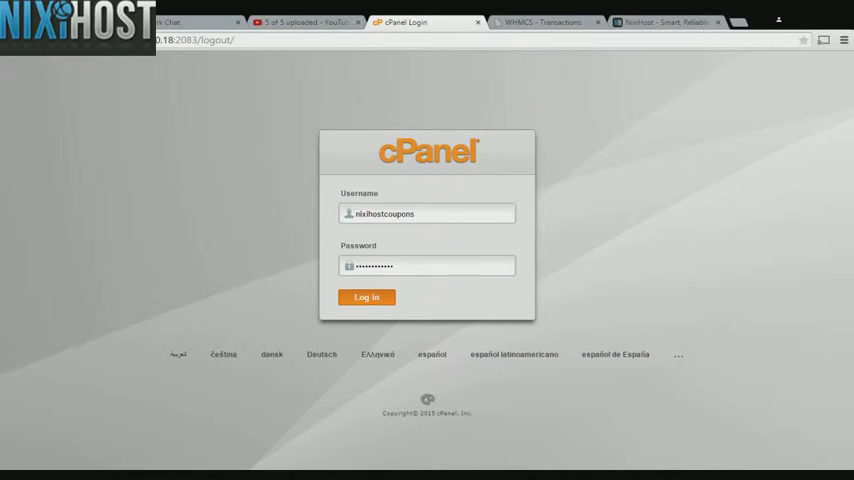
Log in to the cPanel hosting account with the filled-in credentials.
left_click(366, 297)
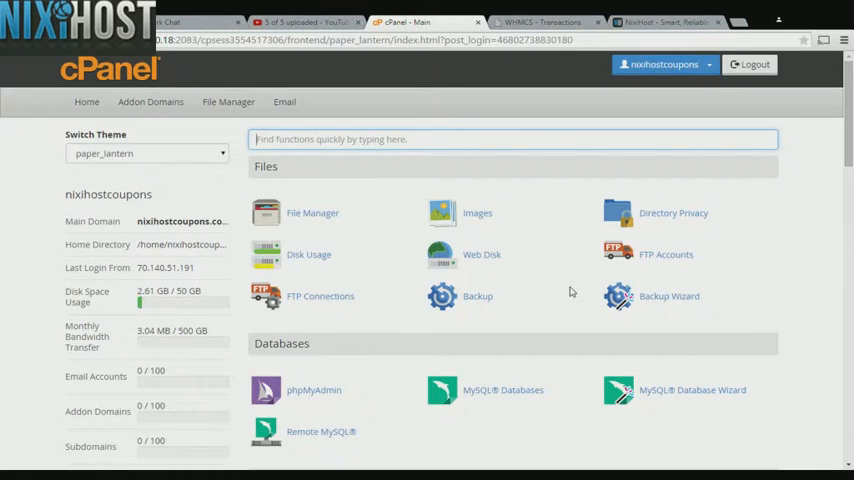
Scroll the dashboard down to the Software section showing Softaculous Apps Installer.
scroll("down", 3)
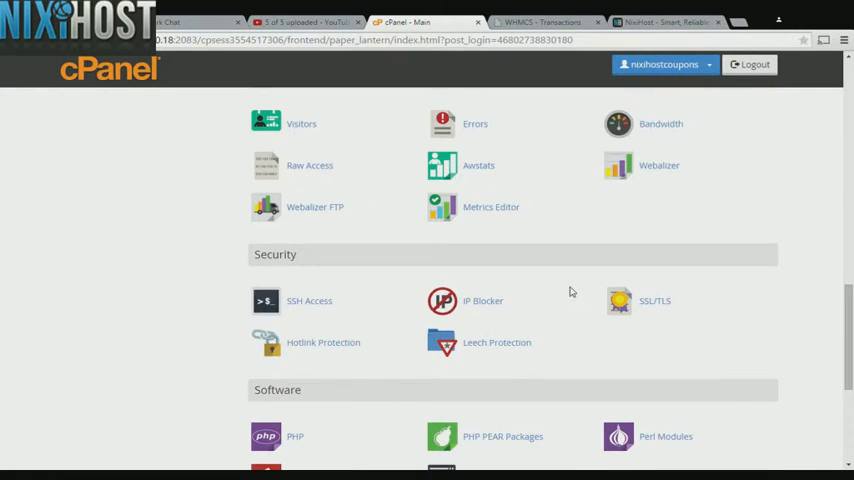
scroll("down", 3)
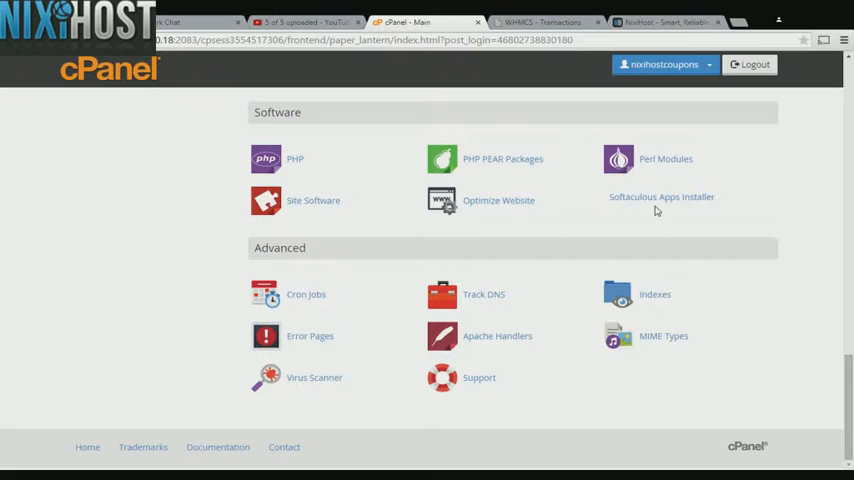
mouse_move(661, 197)
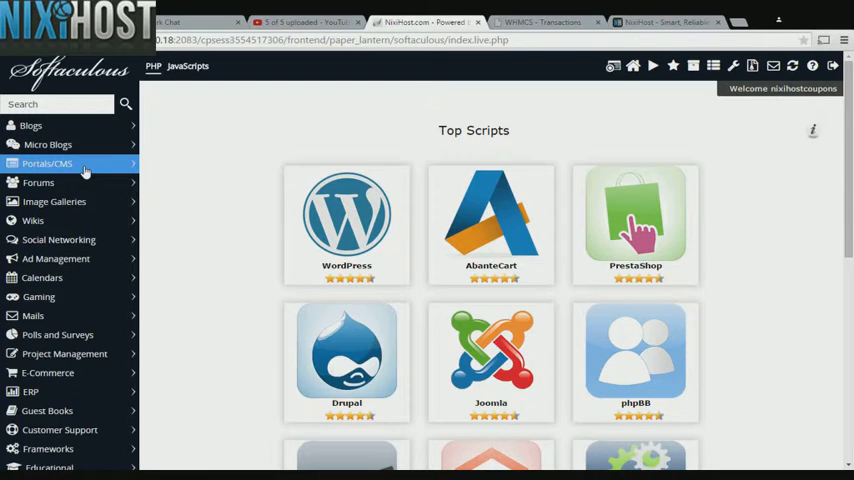
Open the Portals/CMS category in Softaculous to reach the Pluck page.
left_click(47, 163)
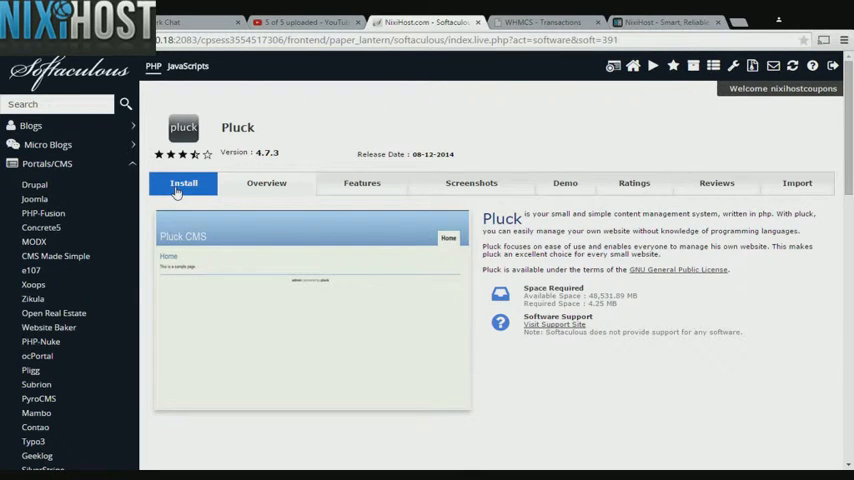
left_click(183, 183)
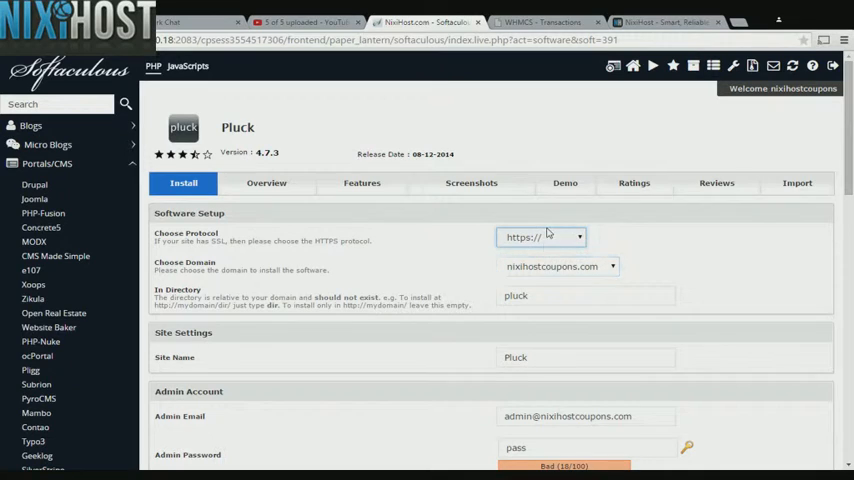
left_click(540, 237)
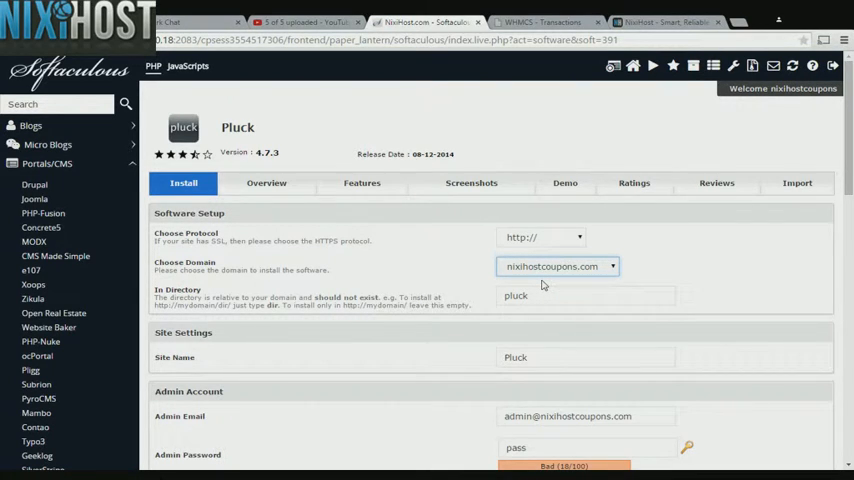
left_click(585, 295)
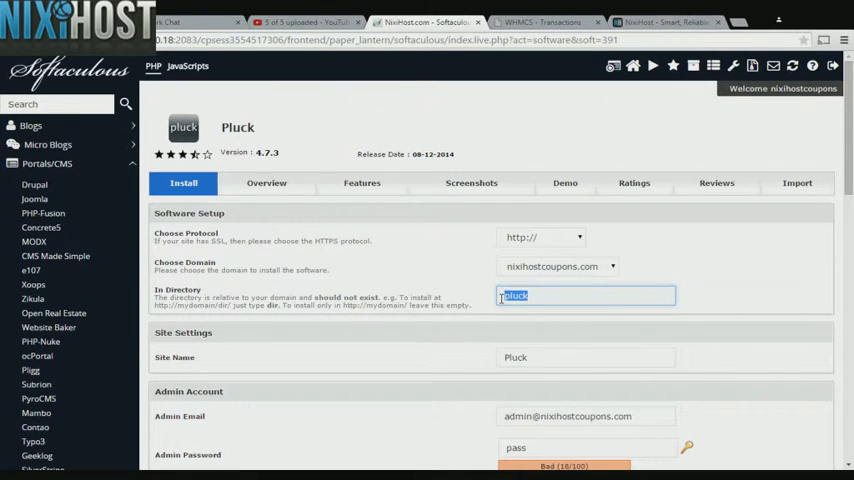
scroll("down", 3)
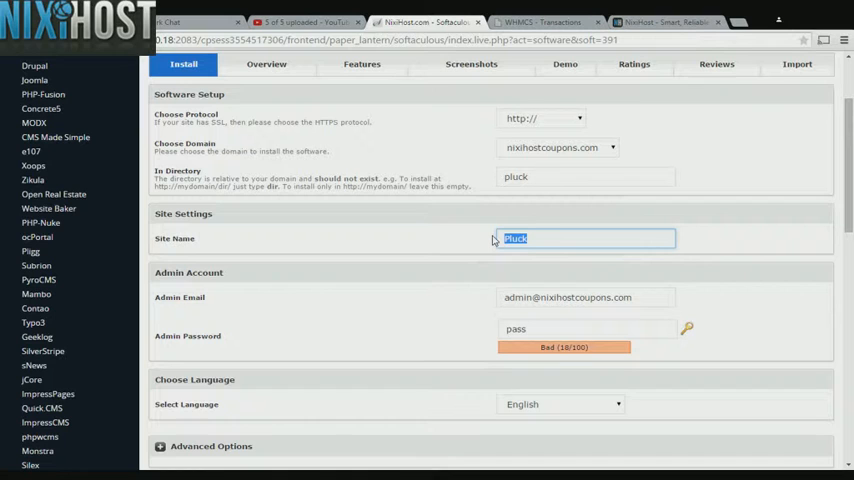
scroll("down", 3)
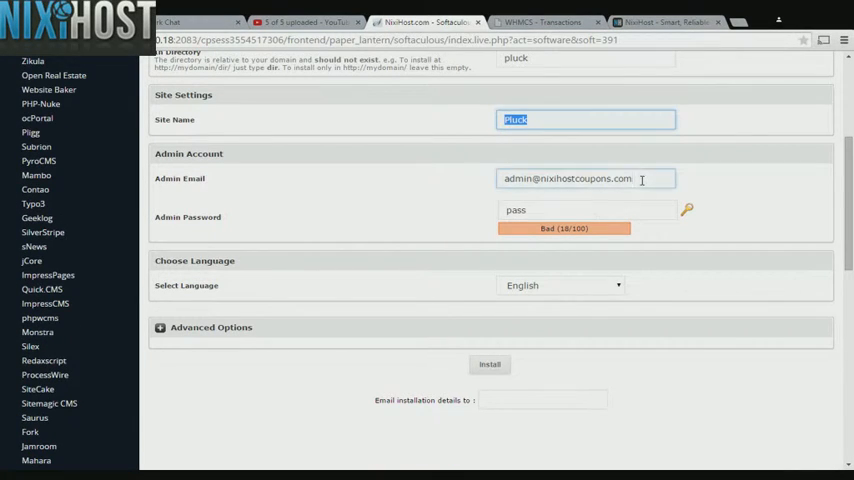
triple_click(585, 178)
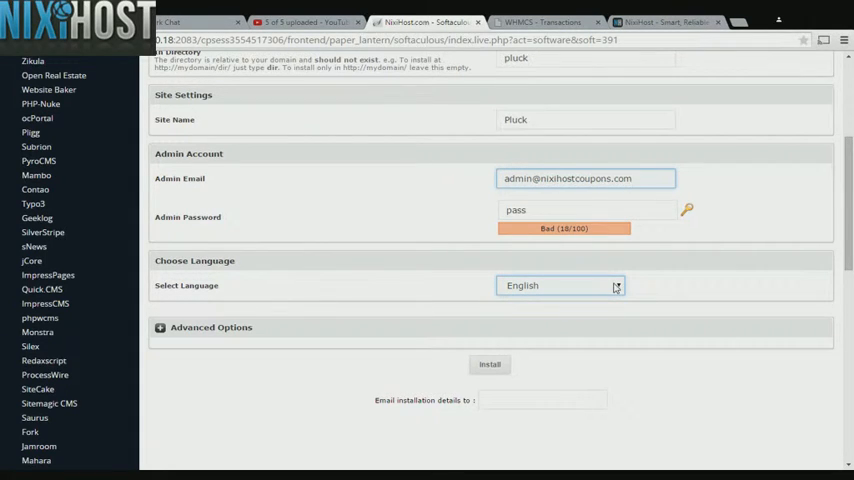
mouse_move(577, 85)
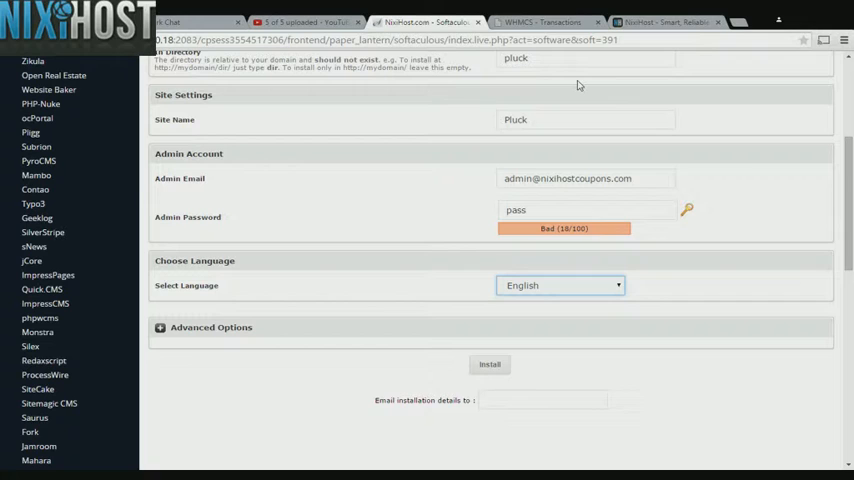
mouse_move(197, 307)
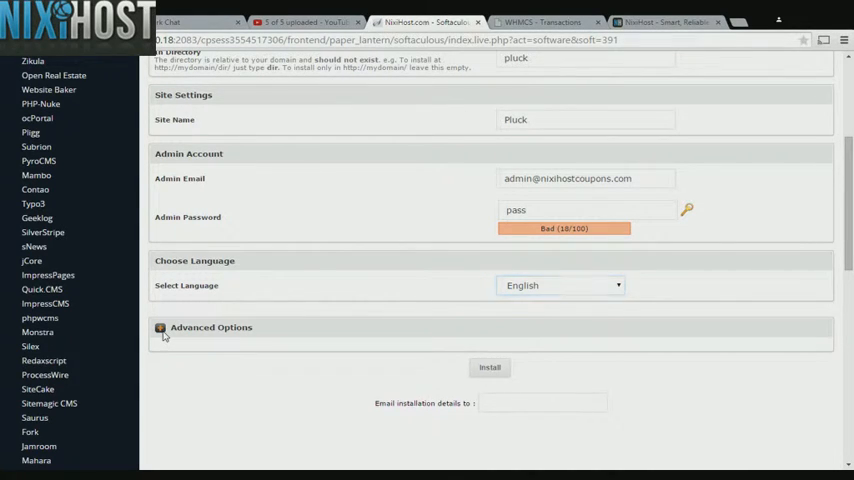
Set automated backups to once a day under Advanced Options and install Pluck.
left_click(160, 327)
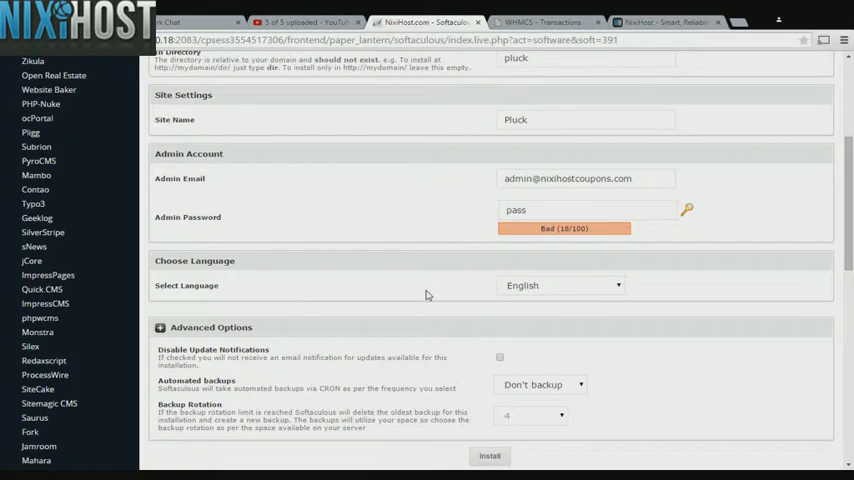
scroll("down", 3)
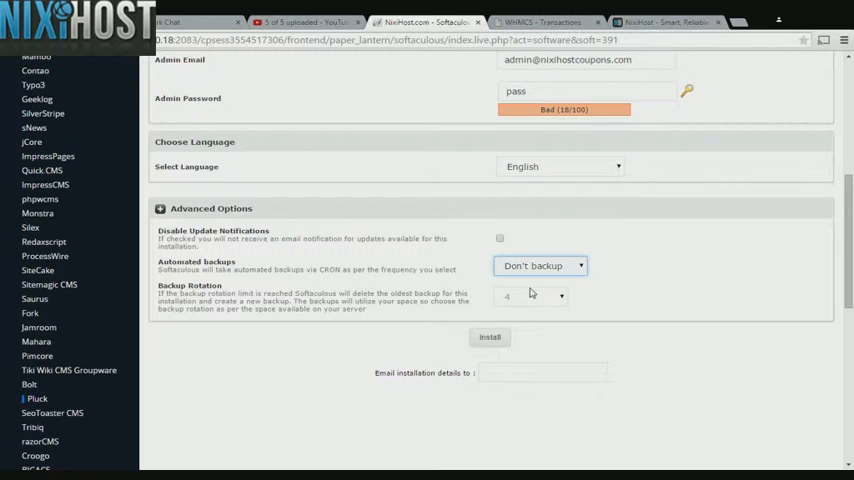
left_click(541, 265)
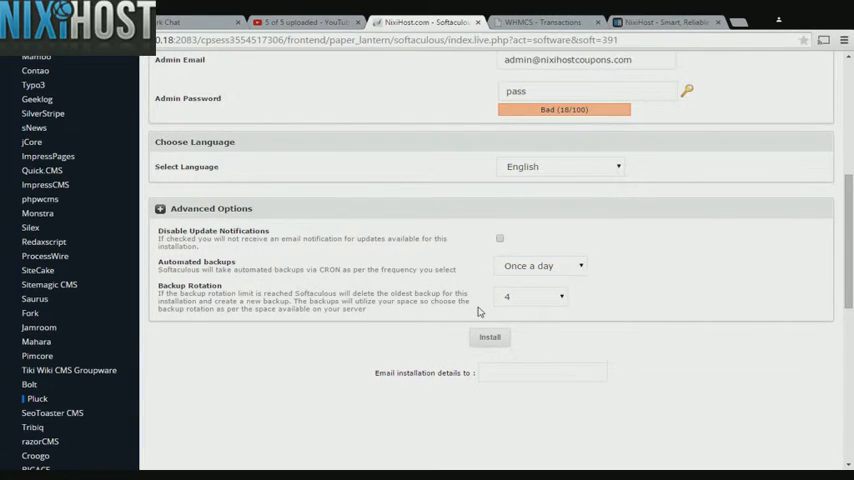
left_click(490, 337)
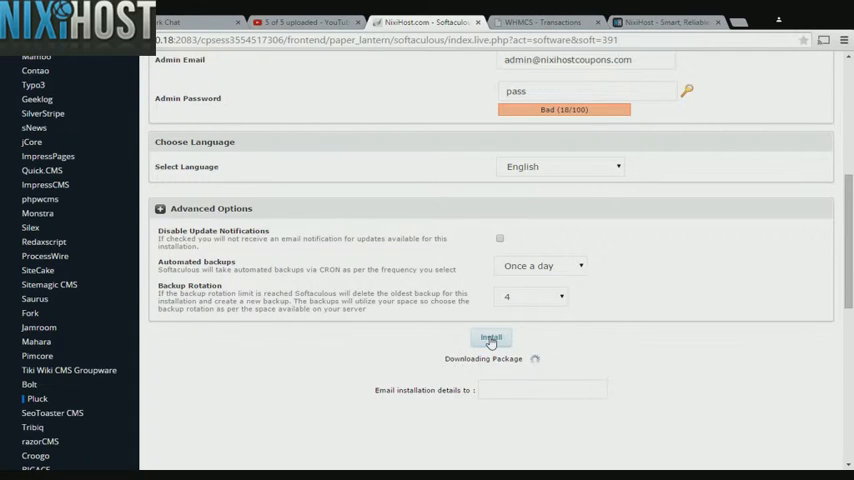